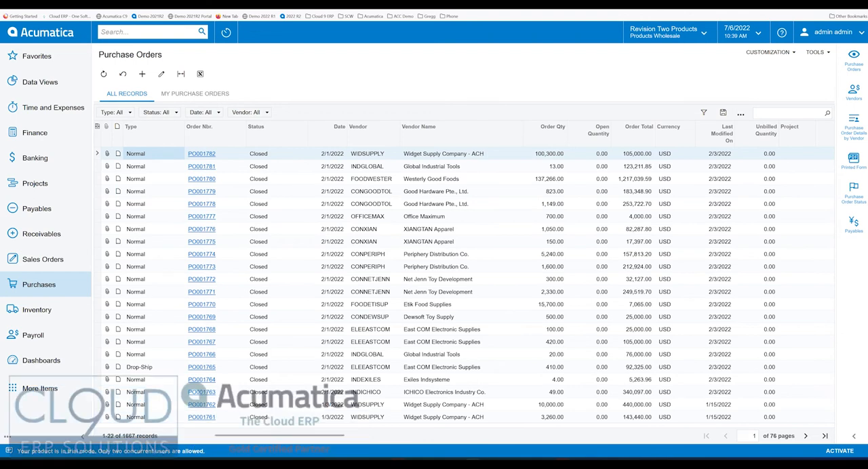
mouse_move(129, 376)
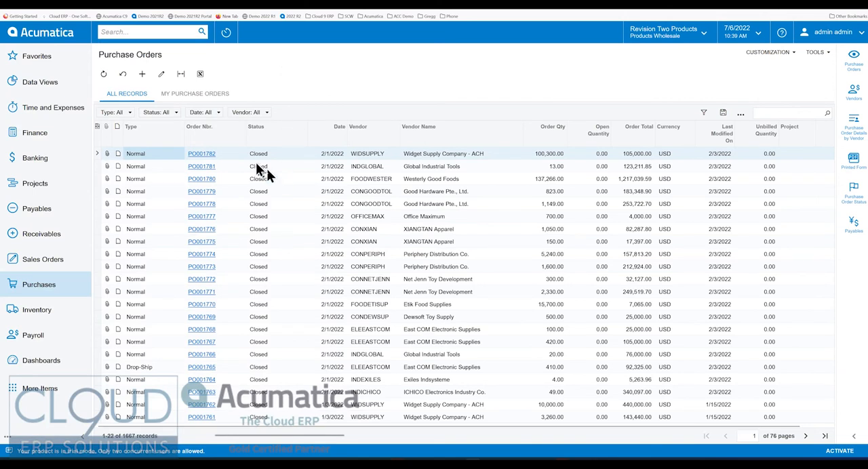
Toggle the customization options, open order PO001782, then return to the Purchase Orders list
left_click(769, 52)
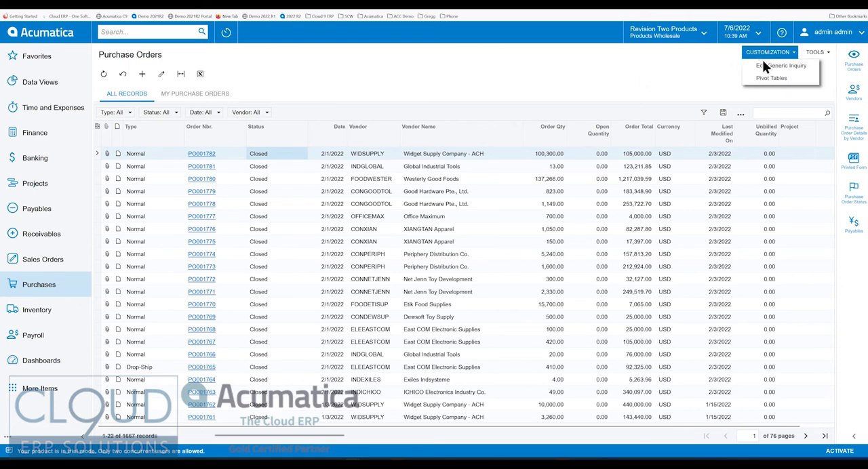
left_click(347, 79)
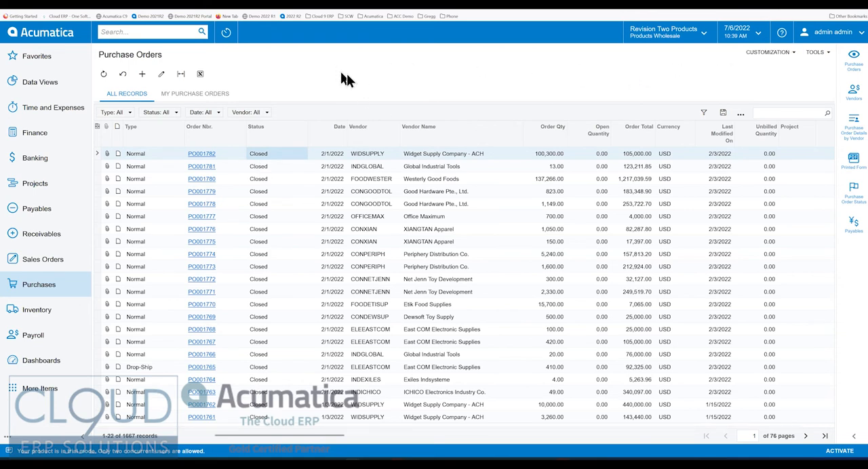
mouse_move(332, 82)
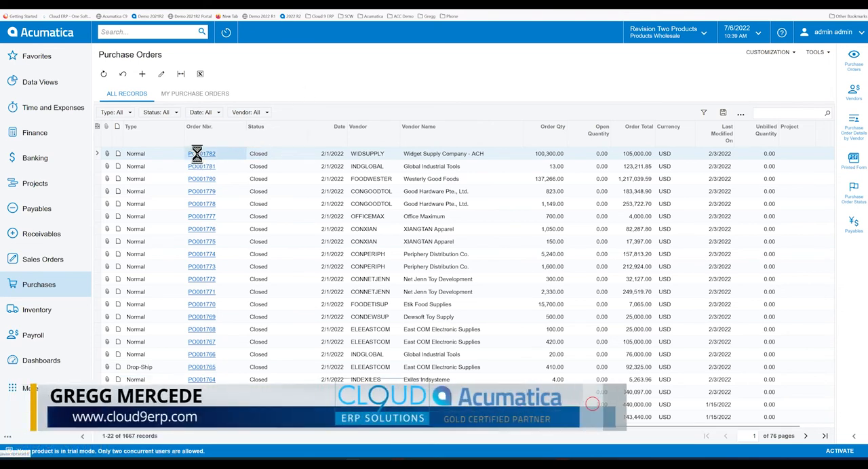
left_click(201, 153)
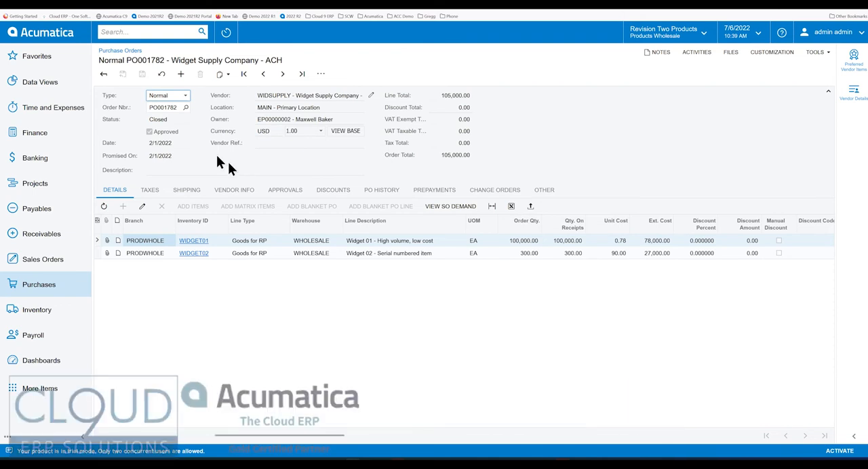
left_click(104, 73)
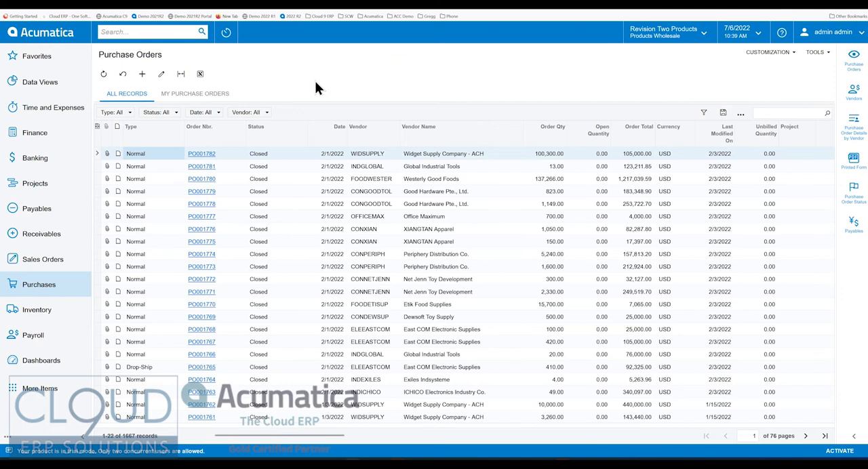
mouse_move(322, 89)
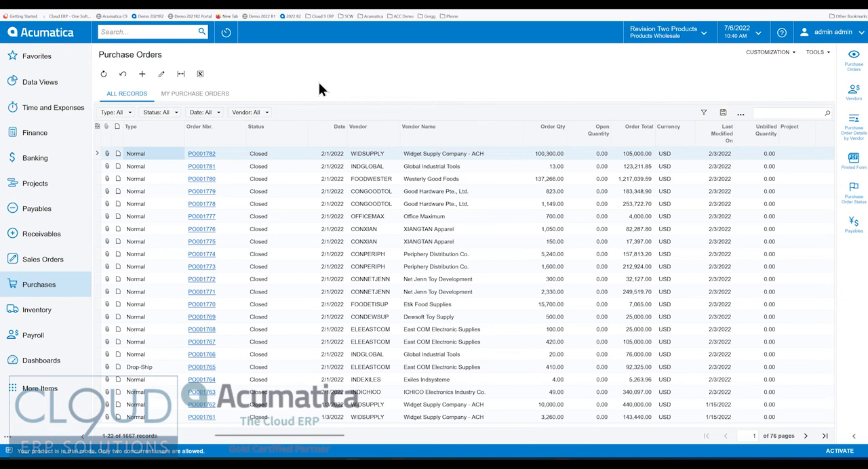
mouse_move(195, 94)
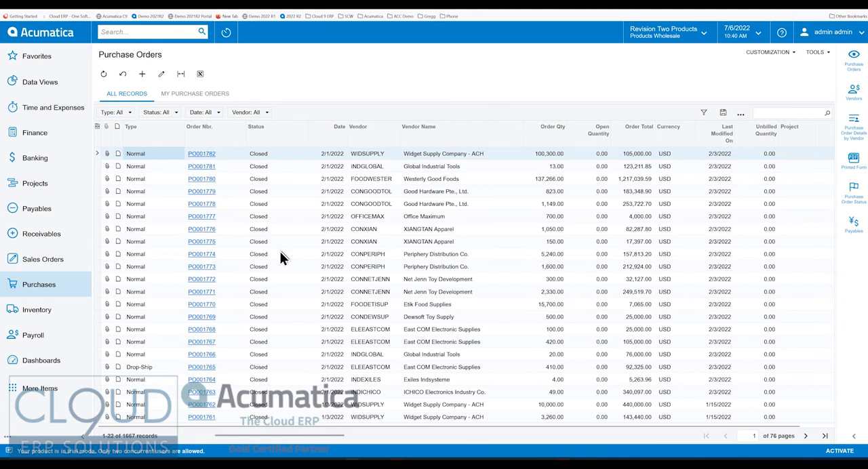
mouse_move(257, 162)
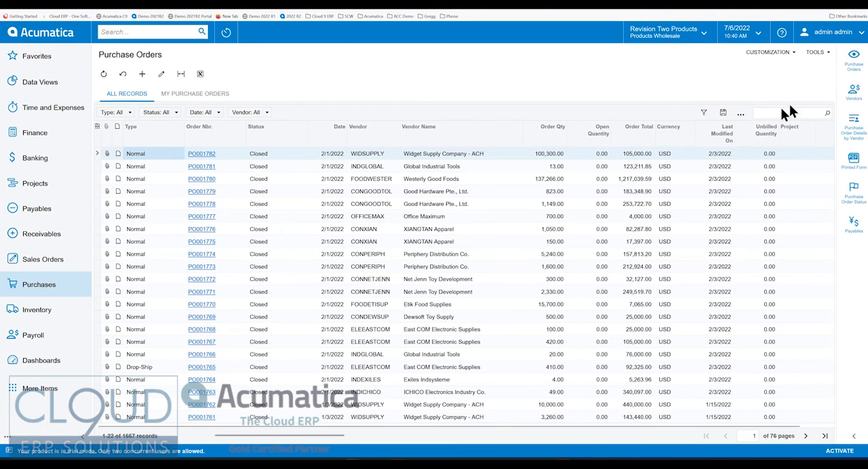
mouse_move(863, 309)
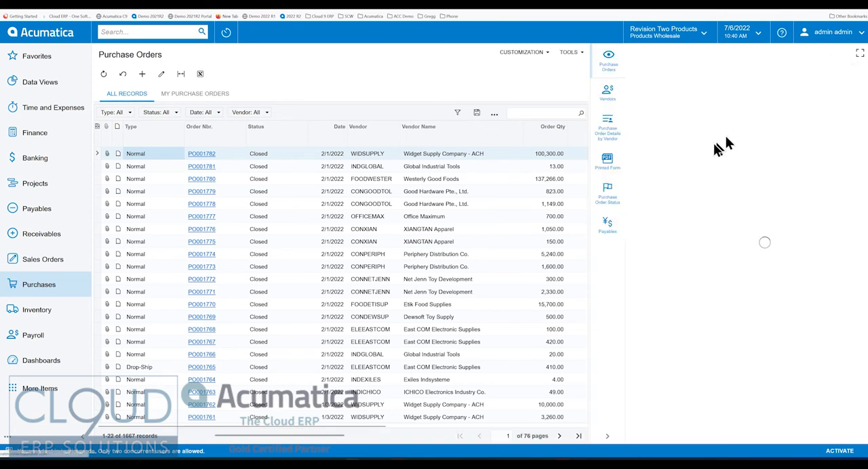
Preview orders PO001782, PO001781, PO001780 and PO001779 in the side panel
left_click(201, 153)
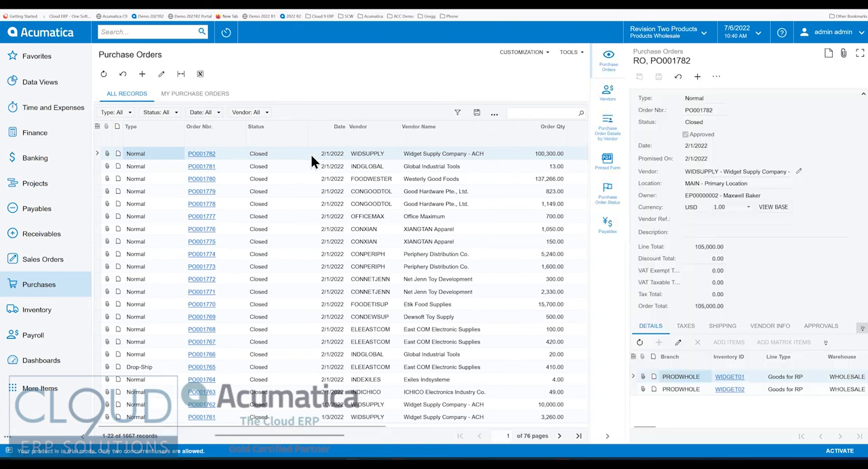
mouse_move(489, 181)
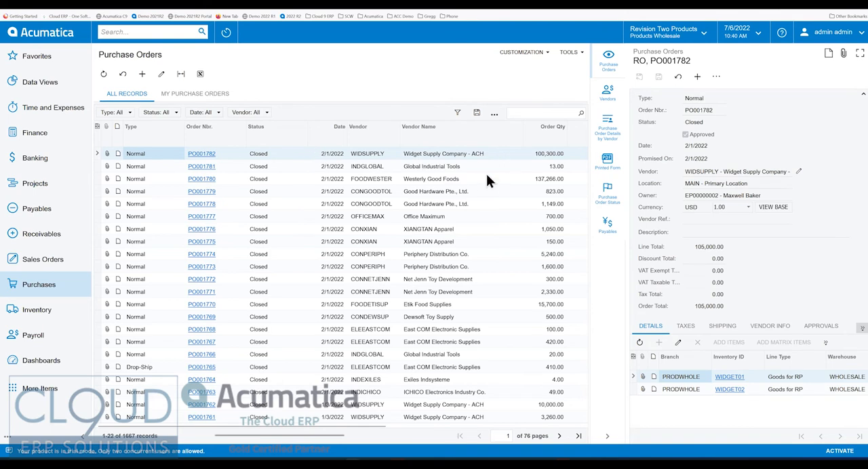
mouse_move(586, 184)
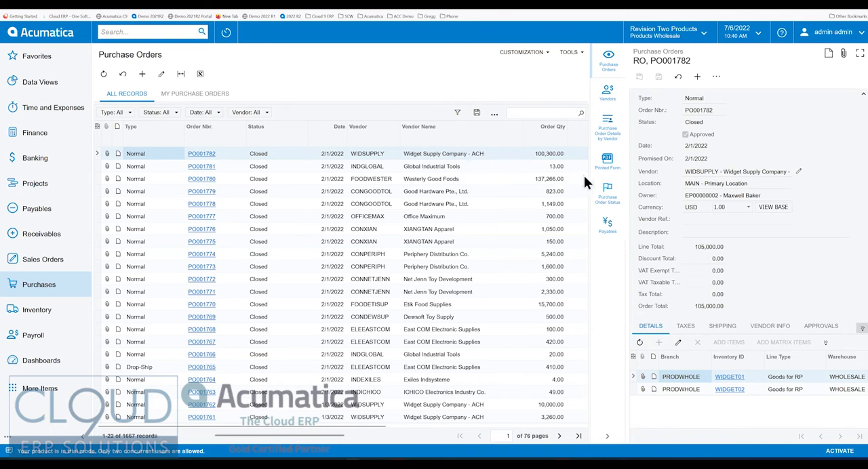
mouse_move(607, 161)
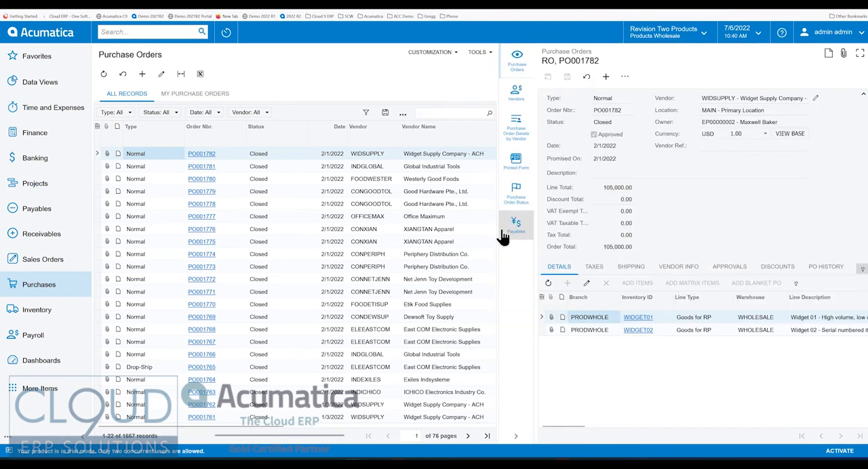
left_click(201, 166)
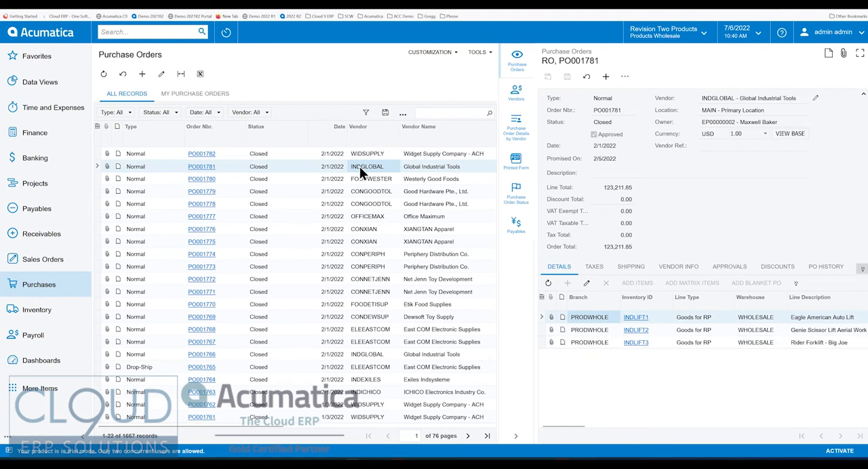
left_click(201, 179)
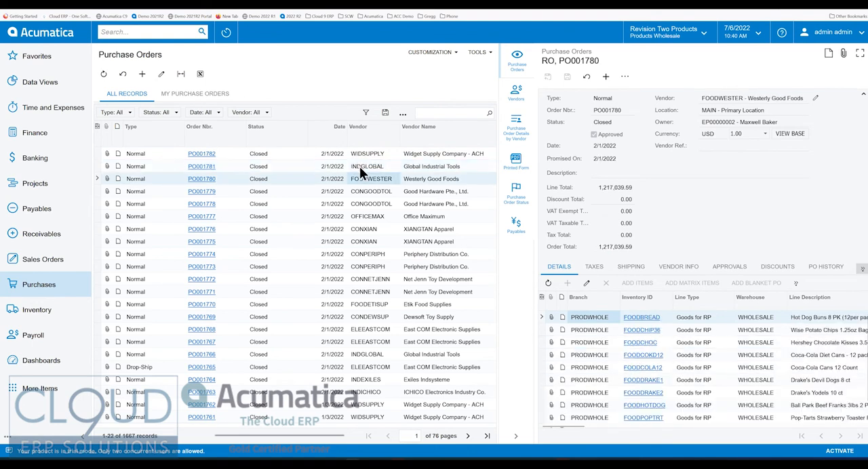
left_click(201, 191)
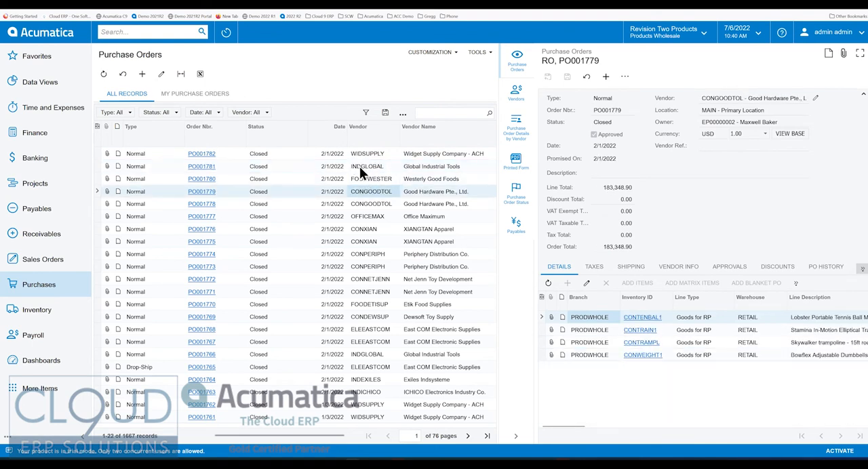
mouse_move(760, 252)
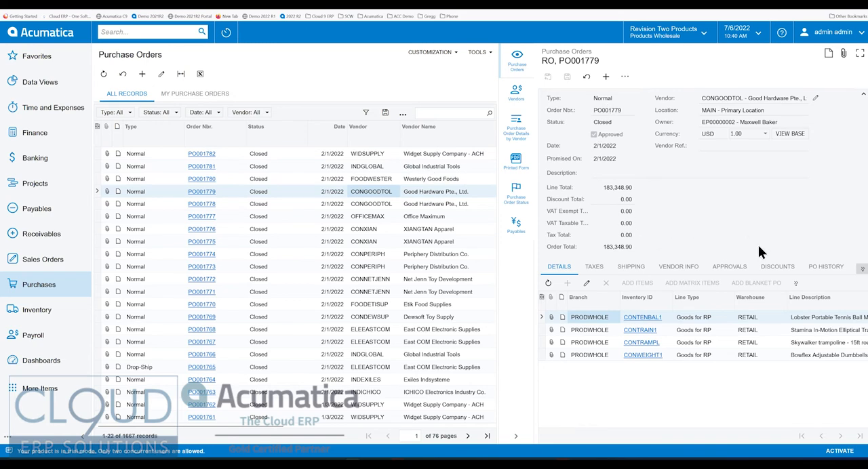
mouse_move(624, 133)
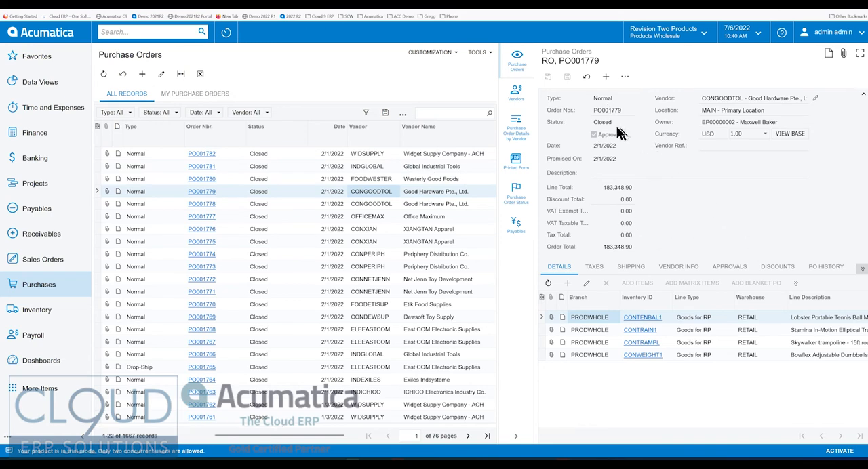
left_click(270, 126)
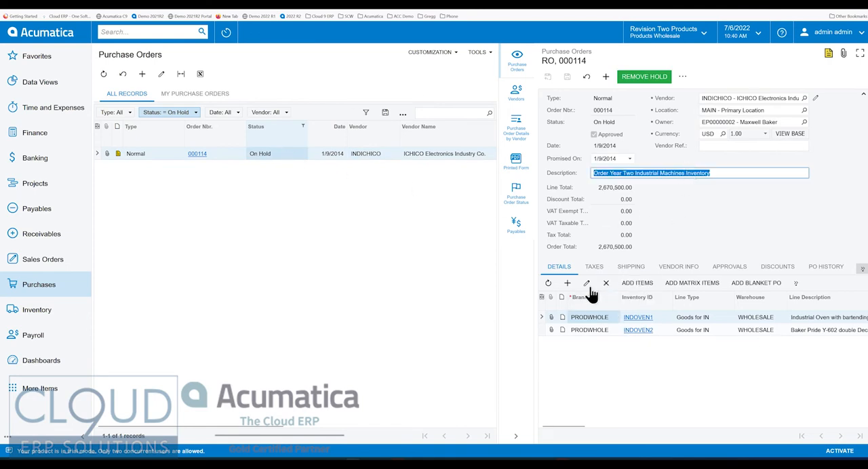
mouse_move(369, 168)
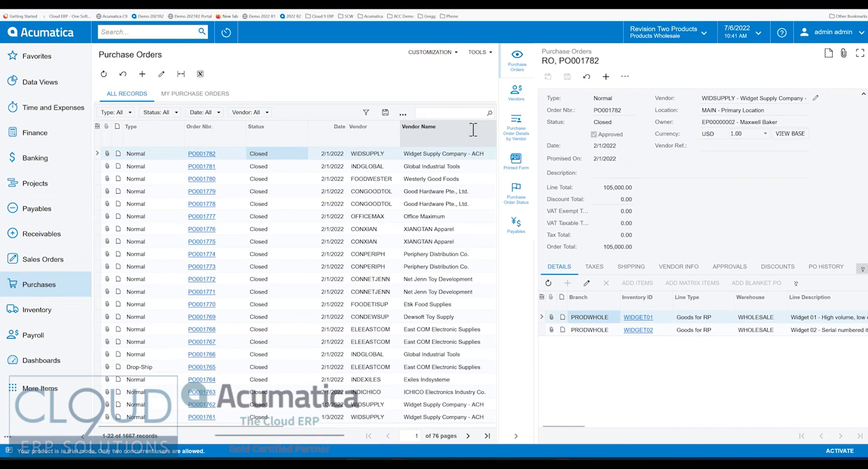
Show Widget Supply Company's vendor details in the side panel and view its attributes
left_click(517, 92)
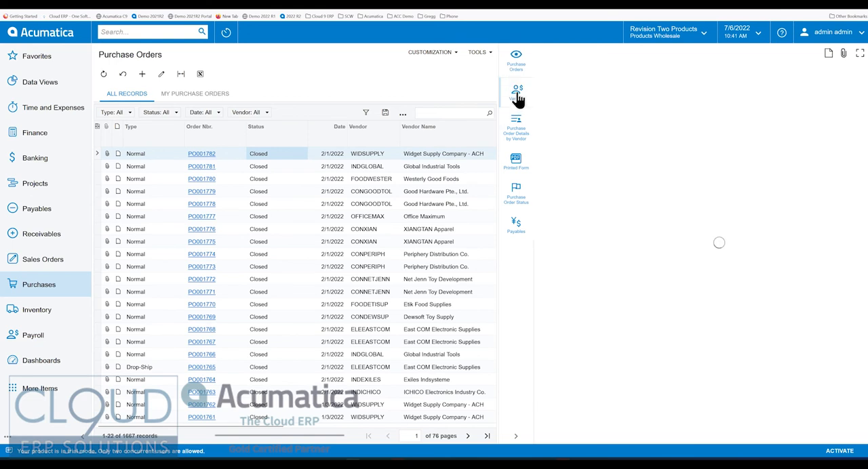
left_click(516, 93)
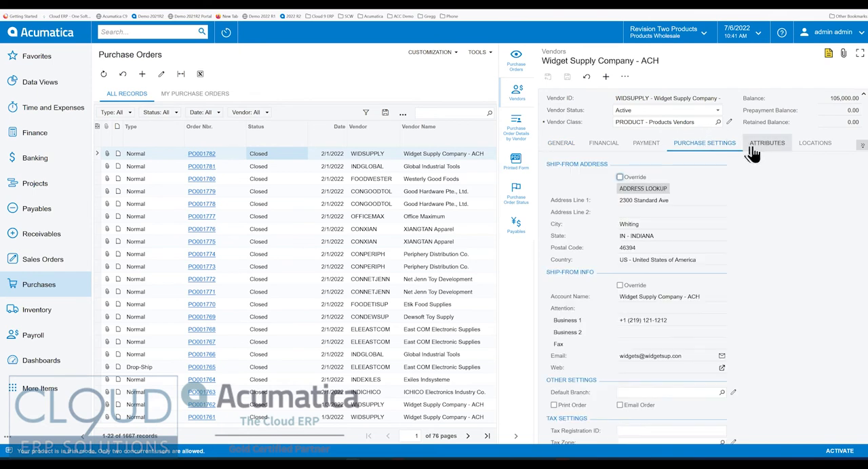
left_click(645, 143)
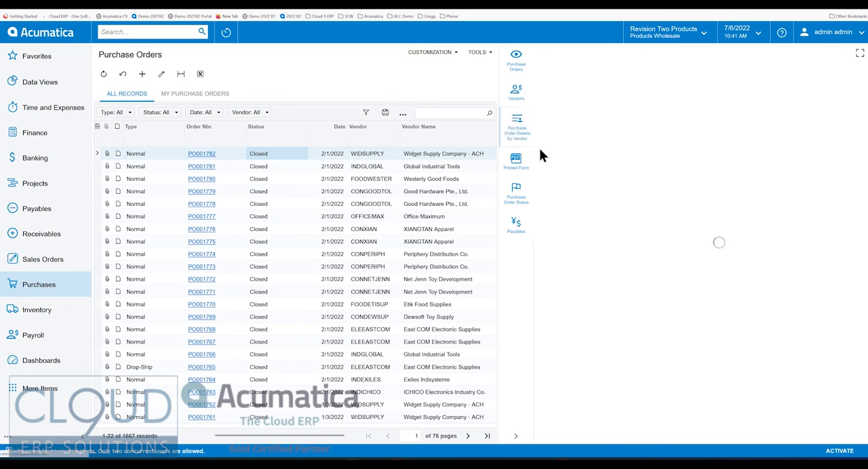
mouse_move(524, 142)
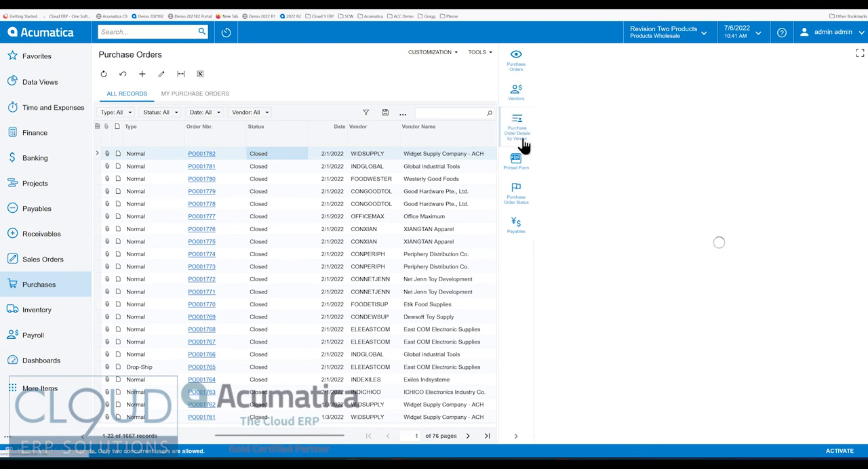
Preview Purchase Order Details by Vendor for Good Hardware order PO001779, then open Purchases workspace
left_click(516, 125)
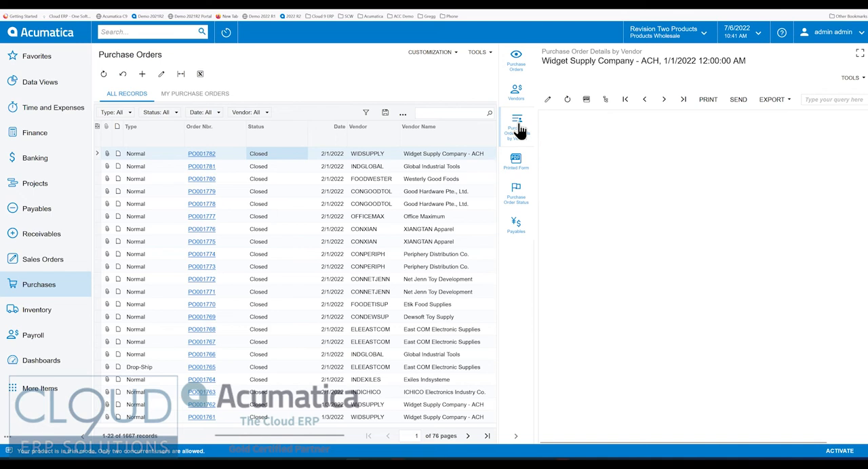
left_click(516, 128)
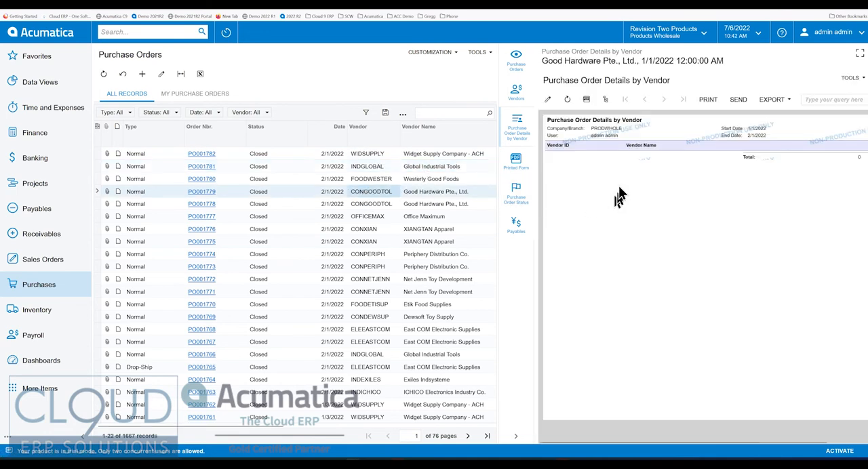
mouse_move(377, 201)
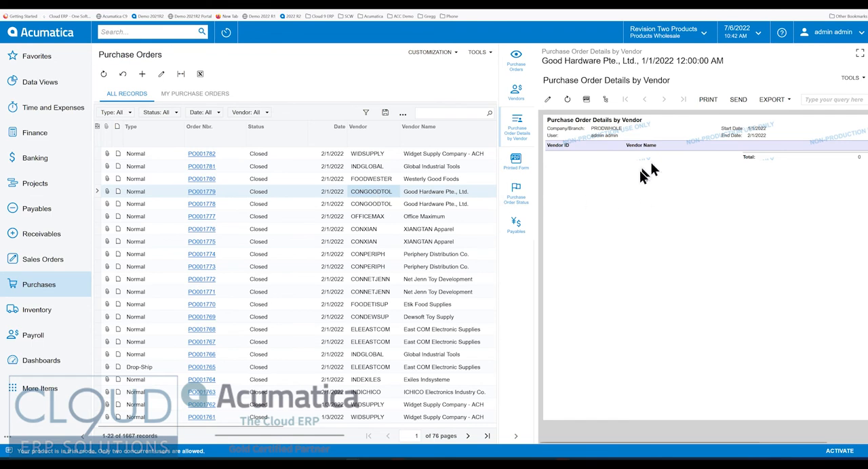
mouse_move(354, 204)
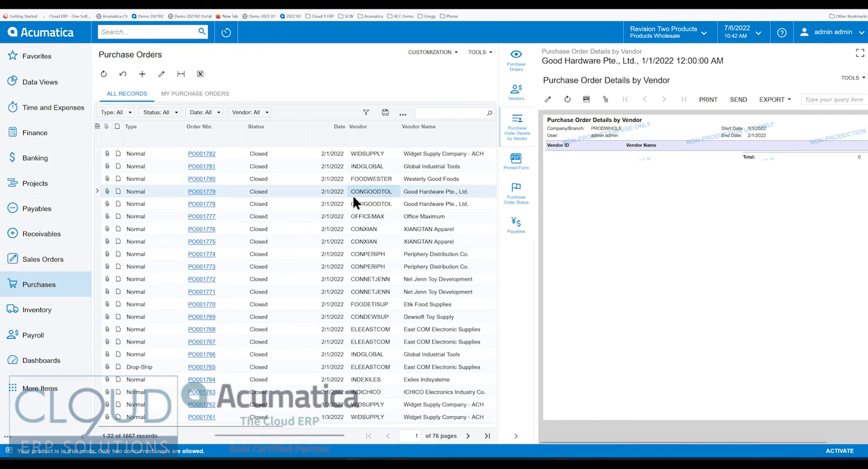
mouse_move(145, 268)
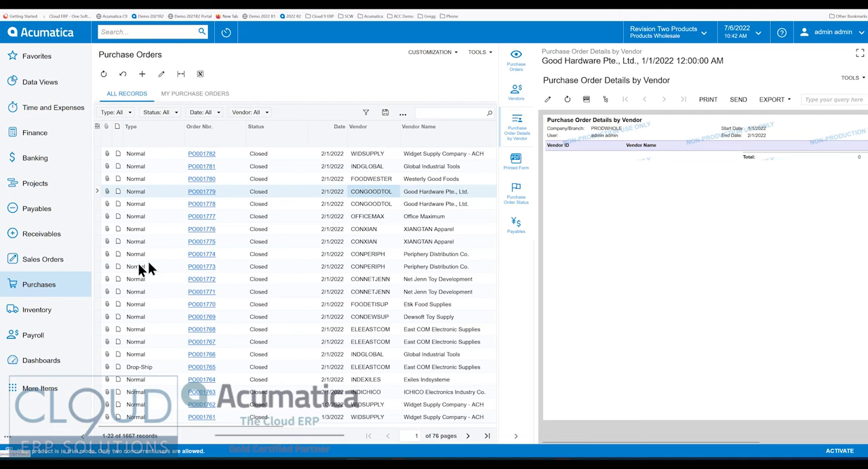
left_click(39, 284)
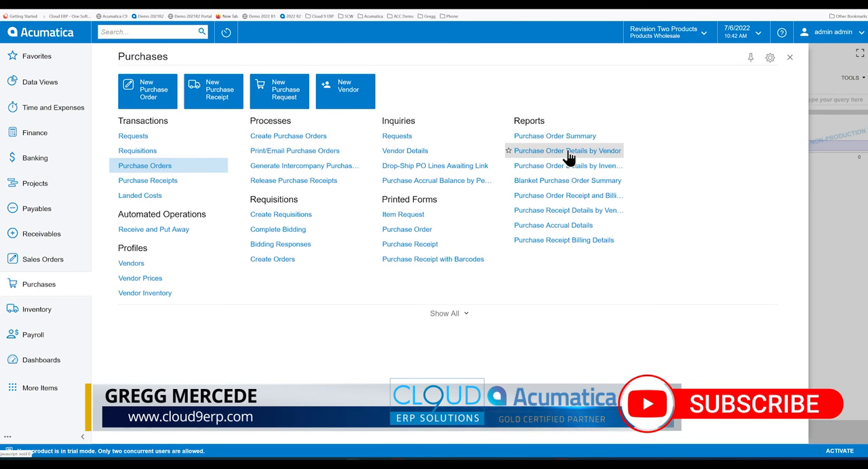
Run Purchase Order Details by Vendor from 2/1/2022 through 7/6/2022
left_click(568, 151)
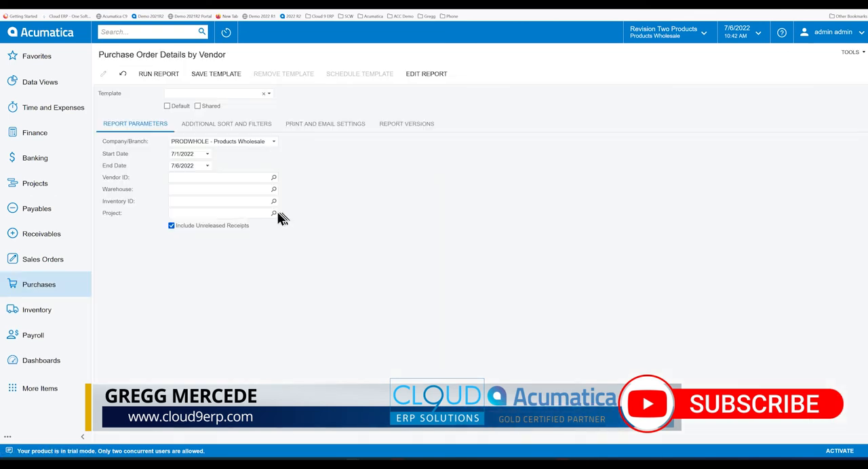
left_click(207, 166)
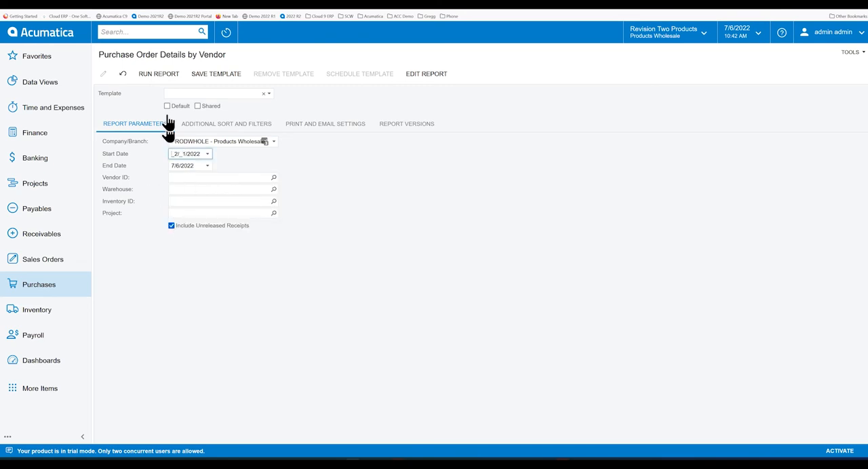
left_click(158, 74)
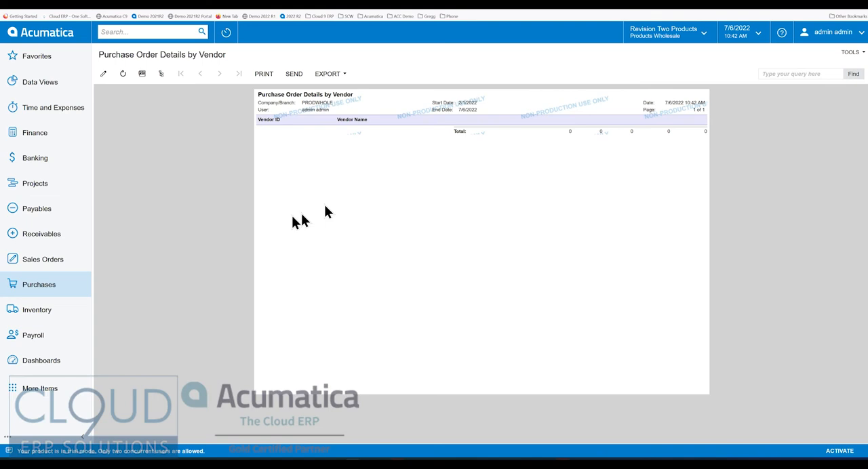
mouse_move(592, 155)
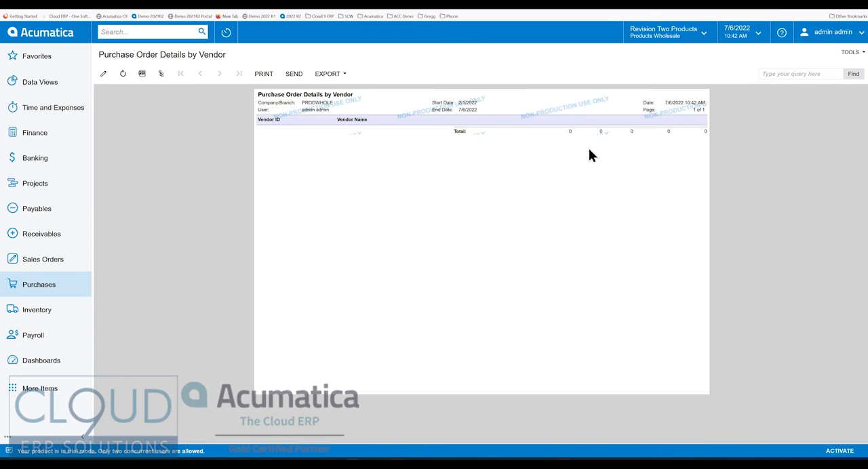
mouse_move(428, 157)
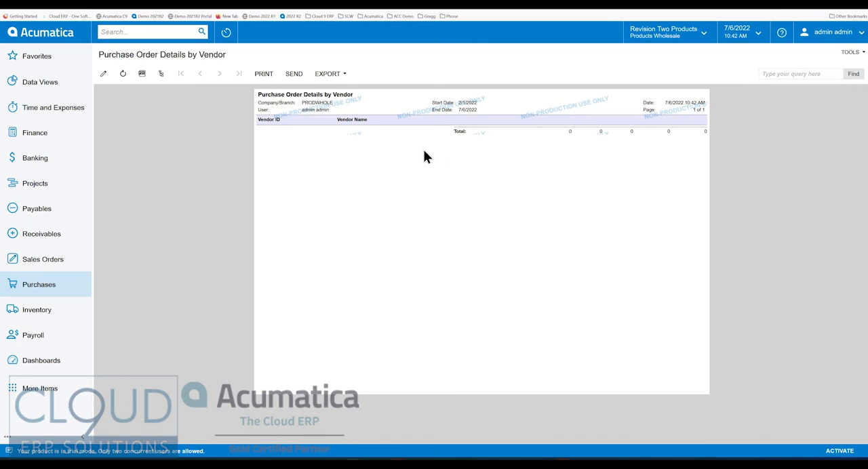
mouse_move(548, 165)
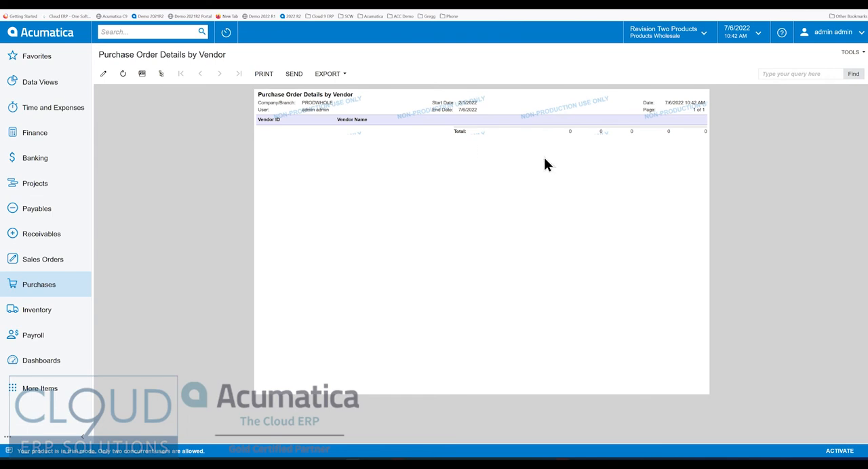
mouse_move(452, 157)
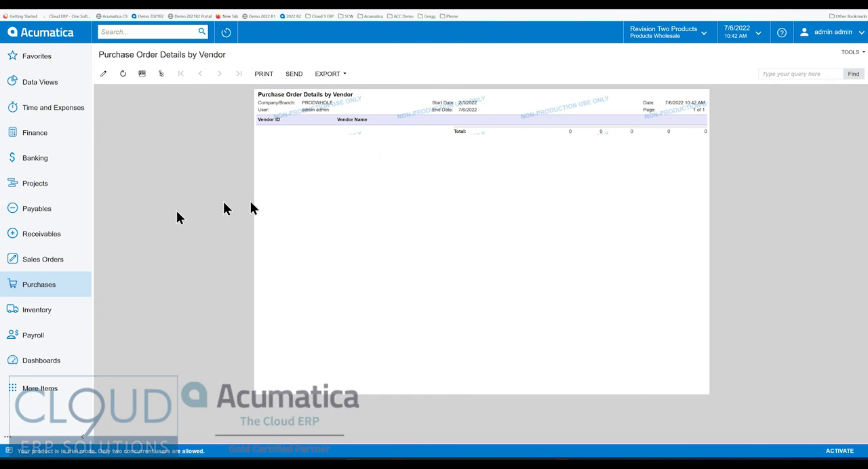
mouse_move(118, 229)
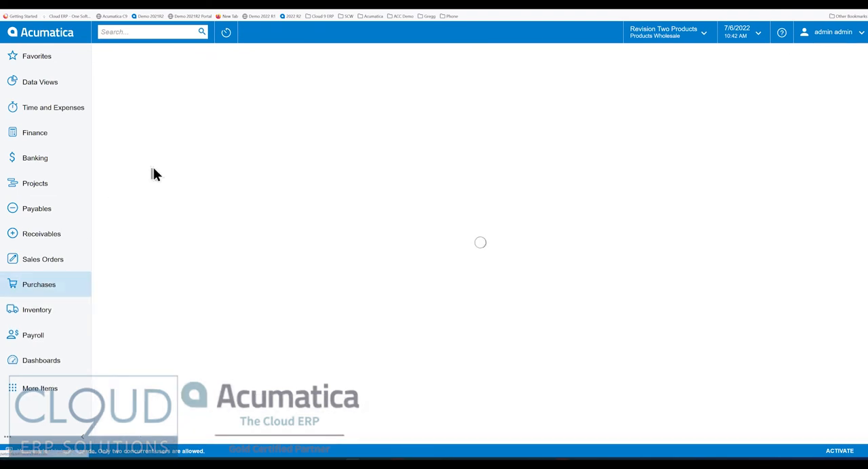
Return to Purchase Orders and select Westerly Good Foods order PO001780 with the side panel
left_click(38, 284)
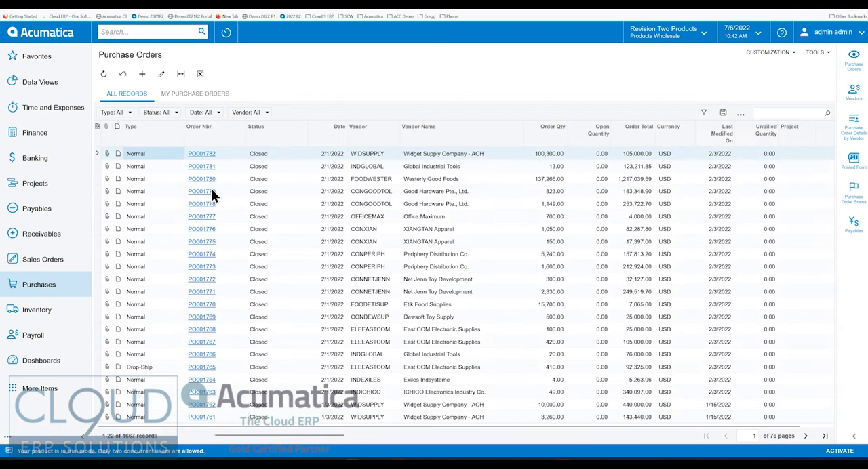
mouse_move(834, 189)
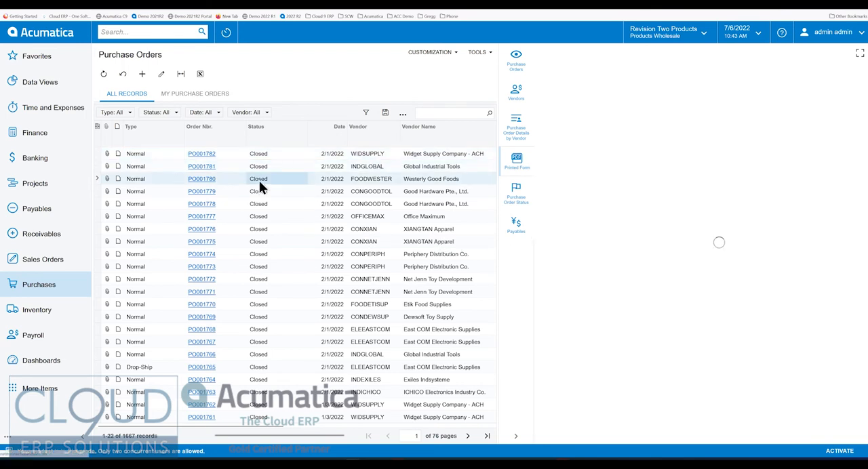
left_click(201, 178)
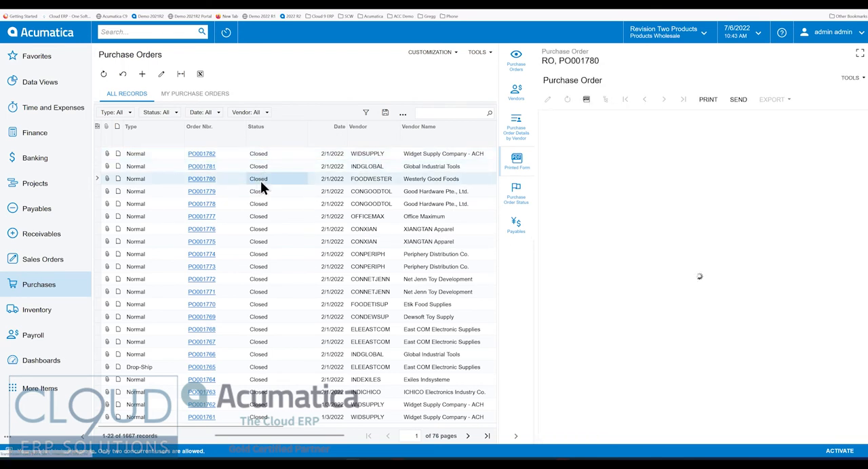
left_click(516, 162)
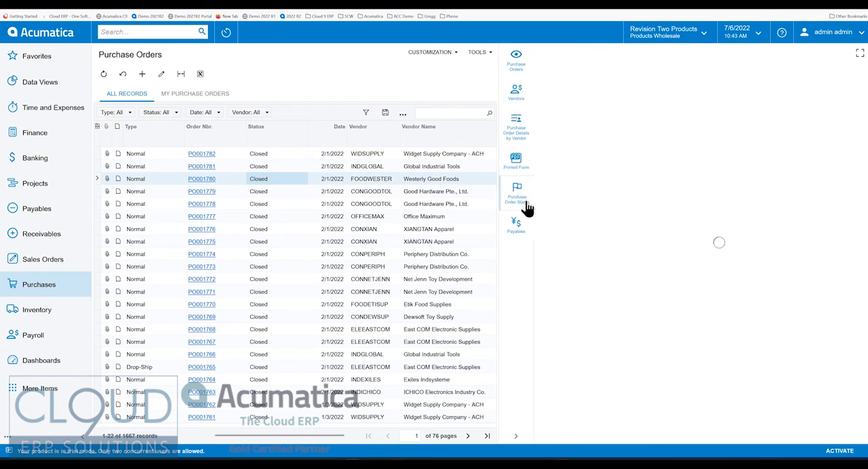
mouse_move(516, 193)
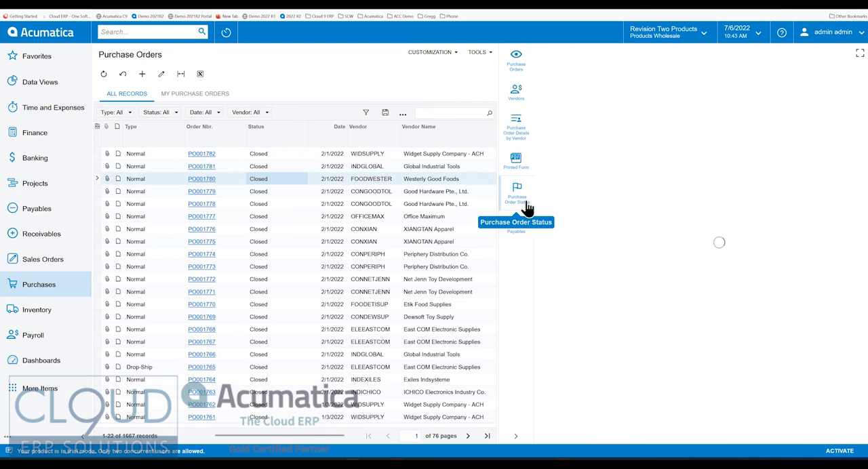
Show Westerly Good Foods' order status, filter Status to On Hold, and show payables
left_click(516, 189)
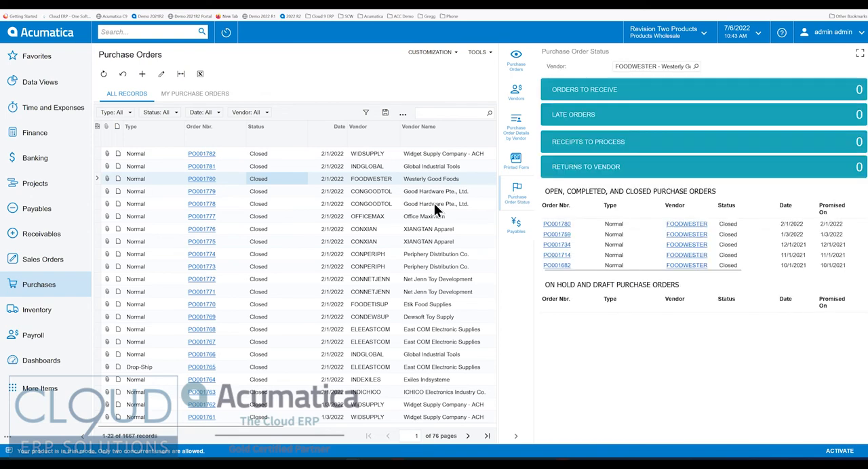
mouse_move(426, 189)
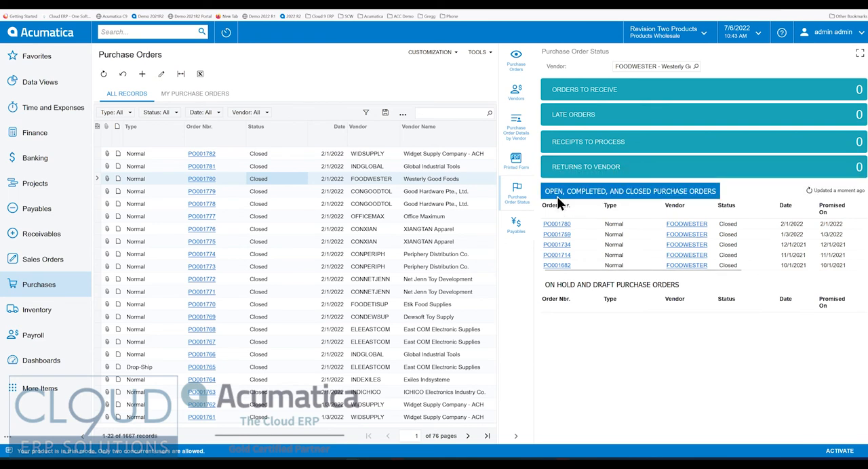
mouse_move(665, 198)
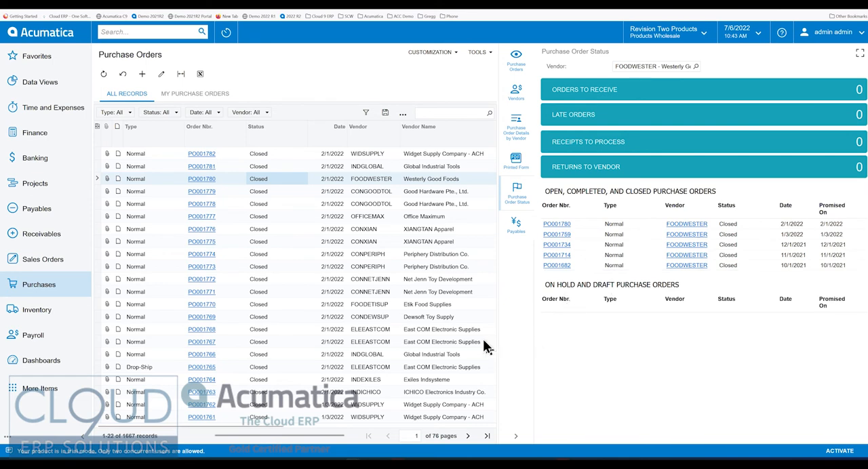
left_click(255, 127)
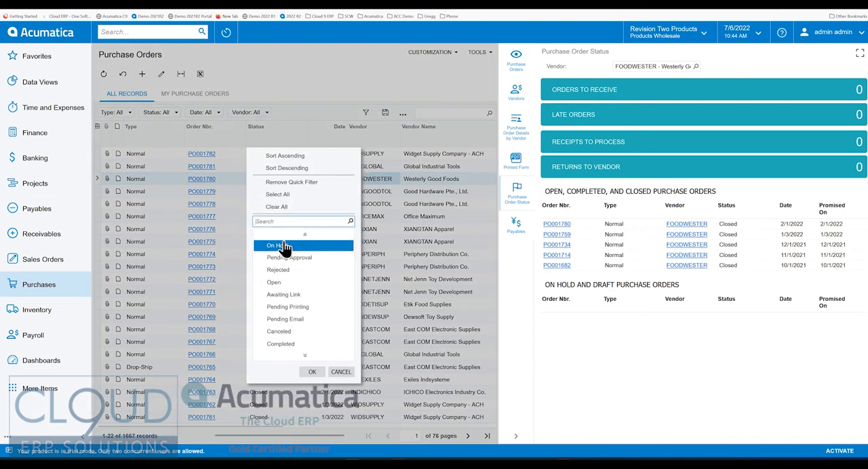
left_click(274, 273)
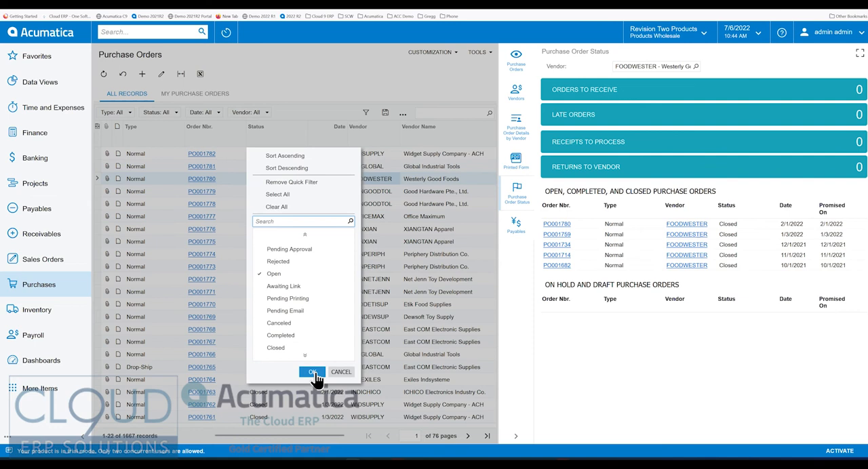
left_click(312, 372)
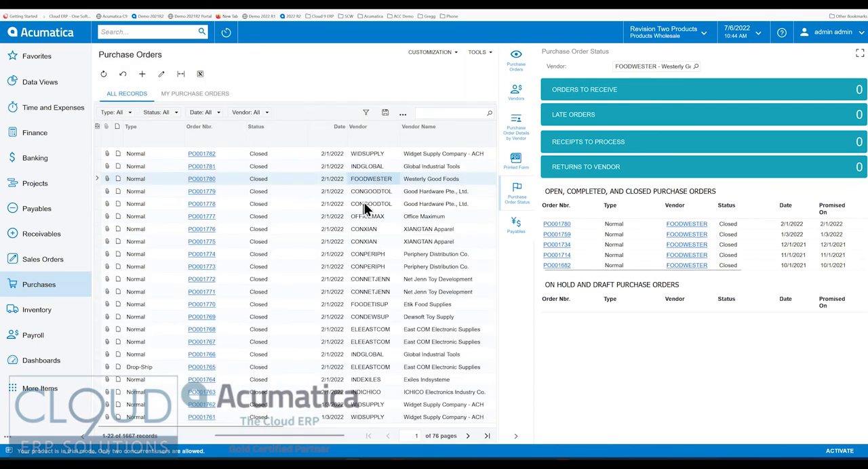
left_click(515, 224)
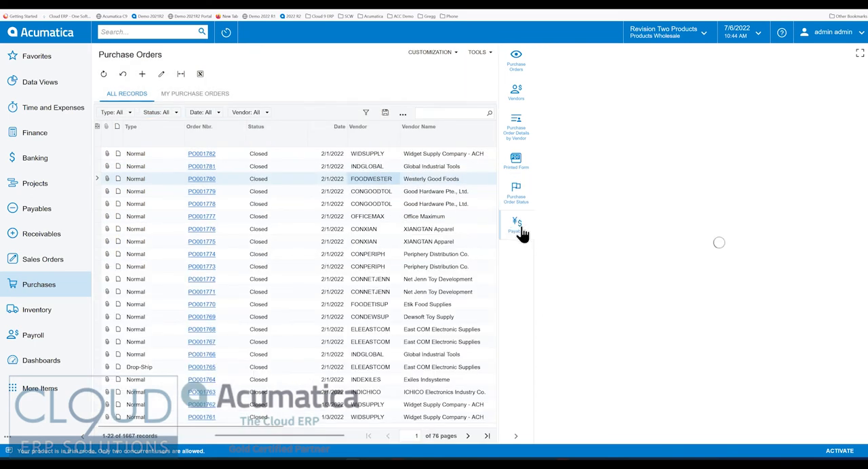
Review Periphery Distribution's payables summary beside the On Hold list showing order 000114
left_click(516, 224)
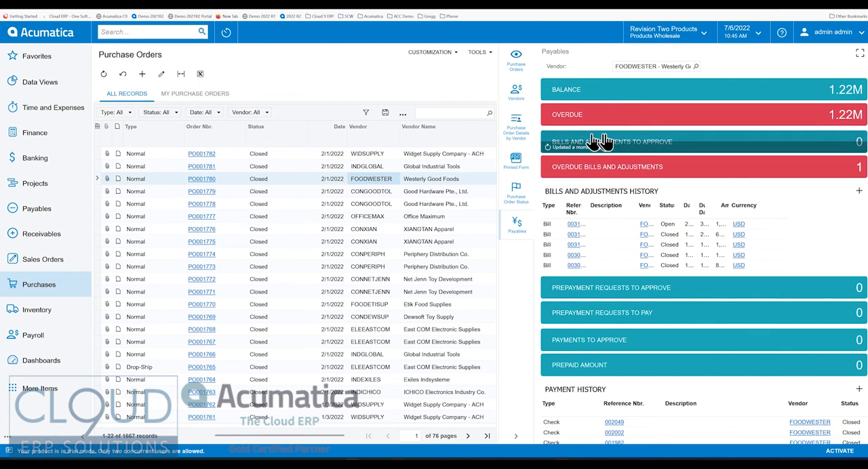
mouse_move(676, 141)
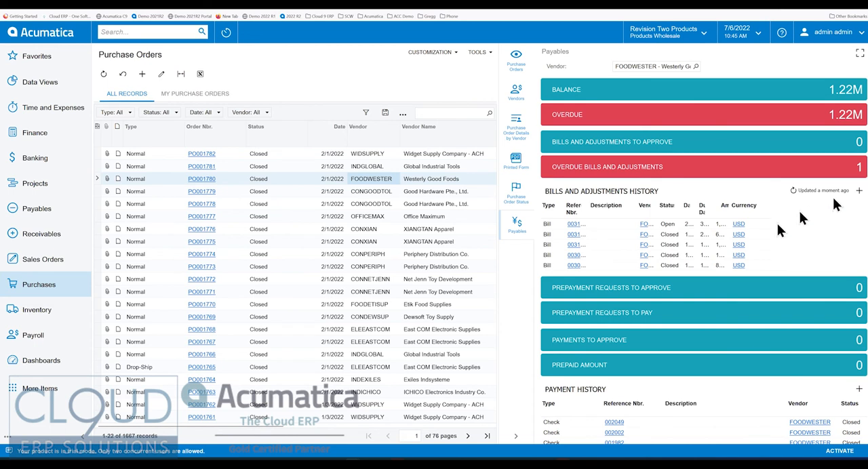
scroll("down", 3)
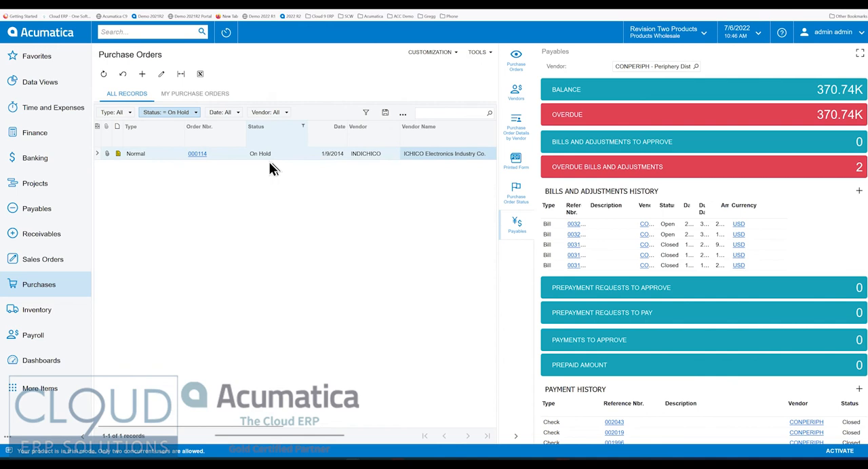
Open order 000114 and list ICHICO Electronics' three preferred vendor items in the side panel
left_click(198, 153)
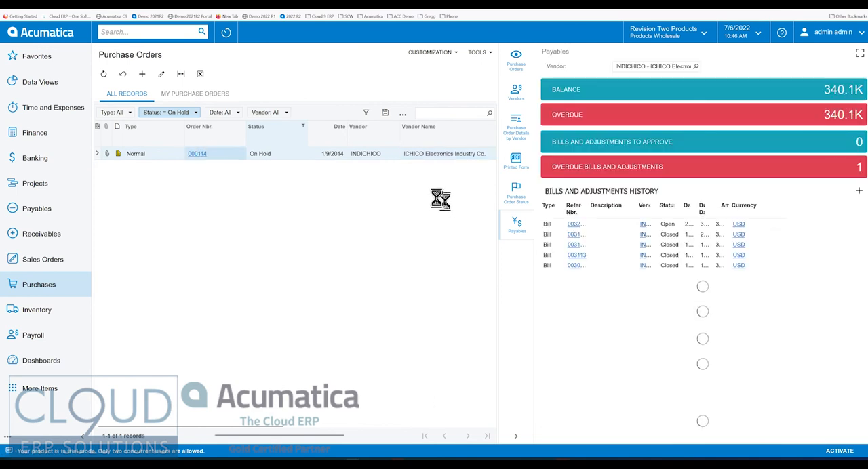
left_click(198, 153)
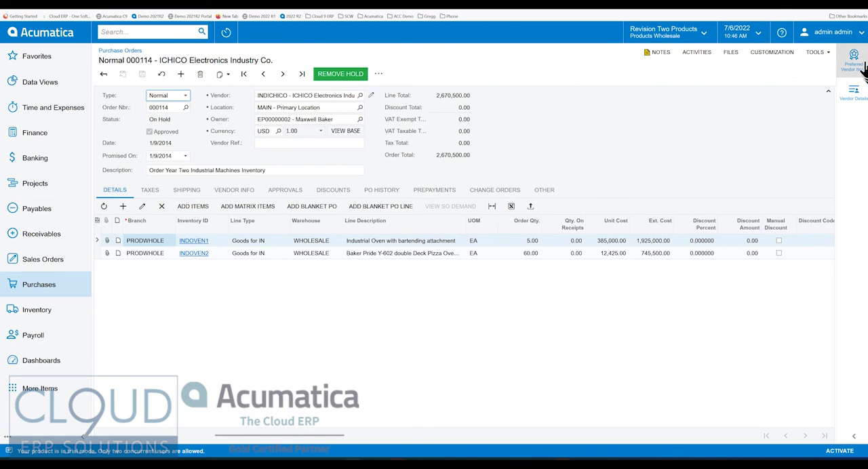
mouse_move(861, 64)
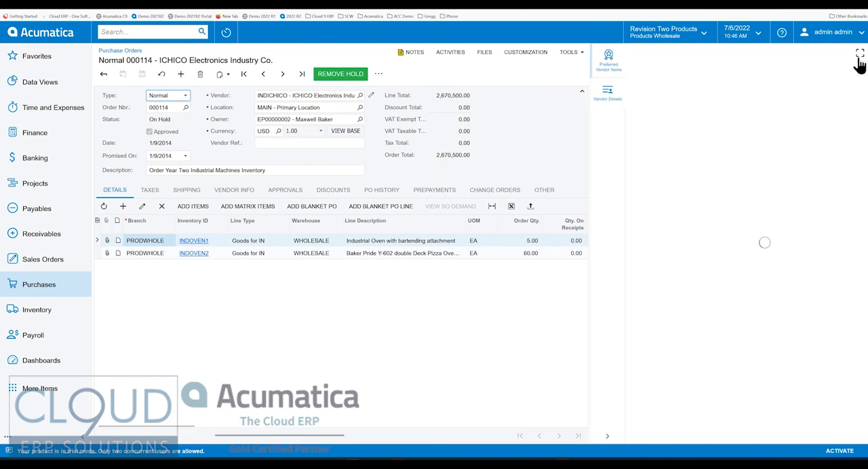
left_click(608, 57)
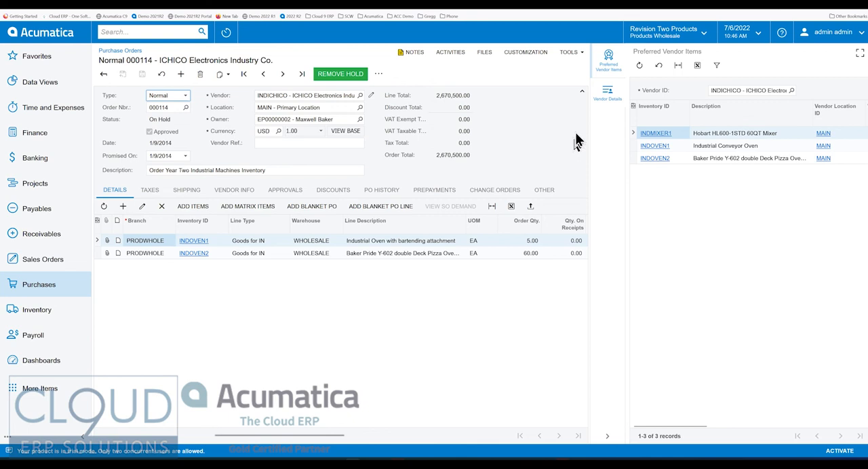
mouse_move(715, 152)
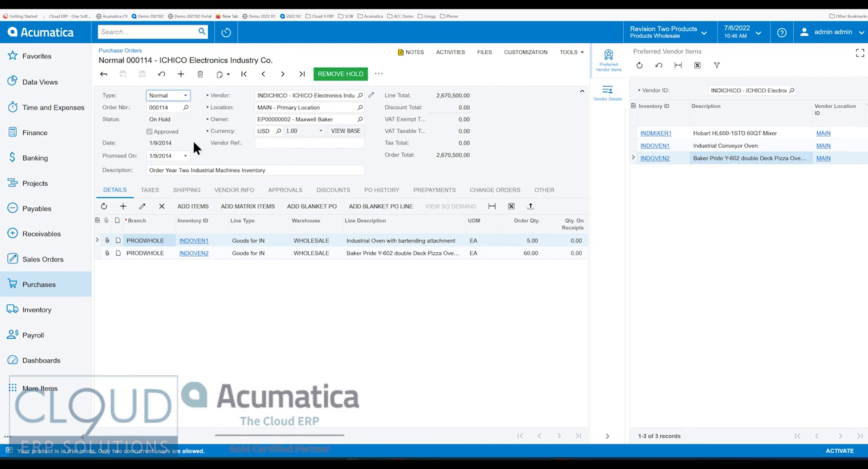
mouse_move(226, 142)
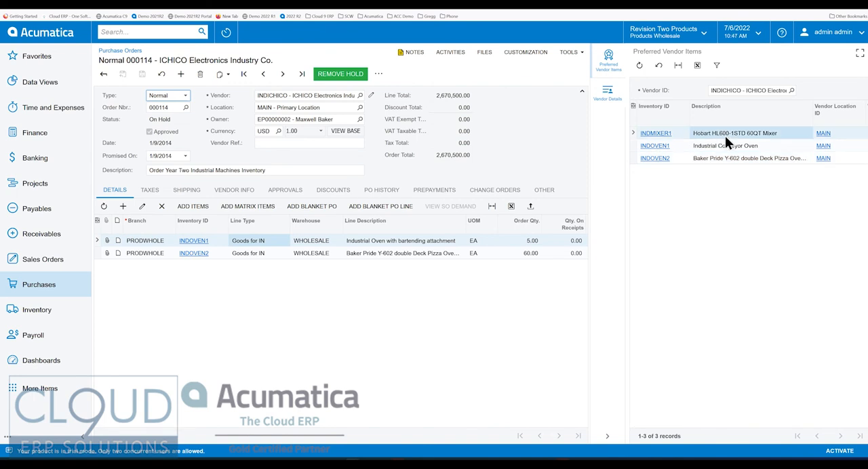
Show ICHICO Electronics' vendor details (340,097.00 balance) with unreleased documents included
left_click(608, 92)
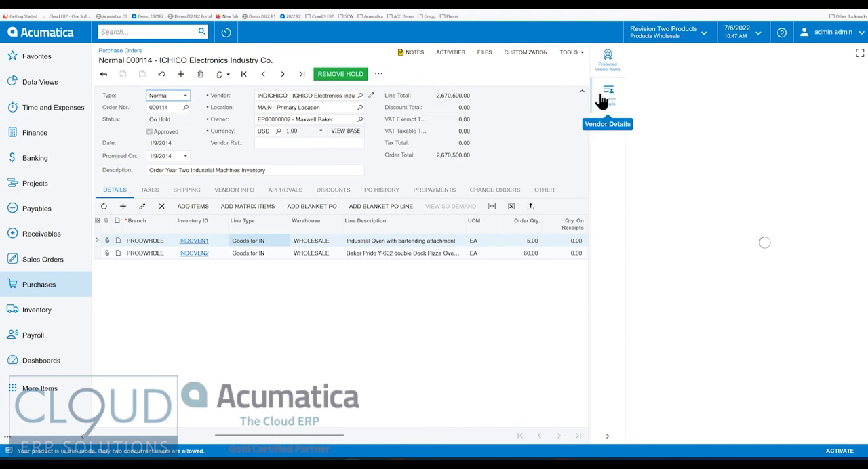
left_click(608, 92)
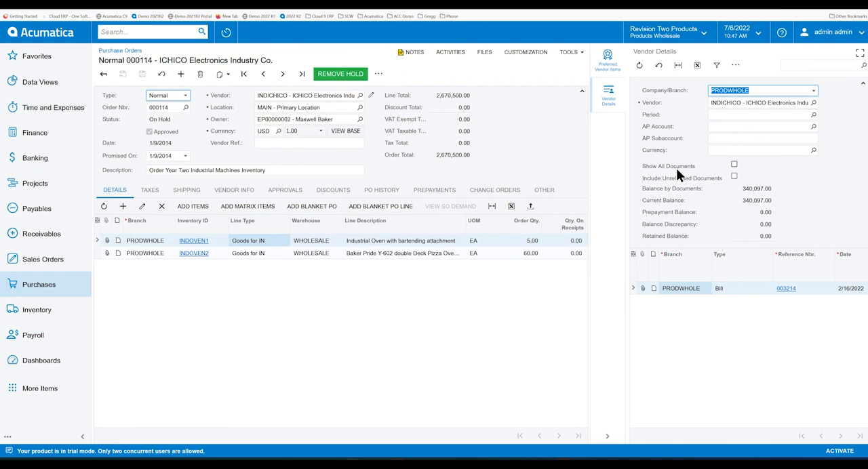
mouse_move(672, 181)
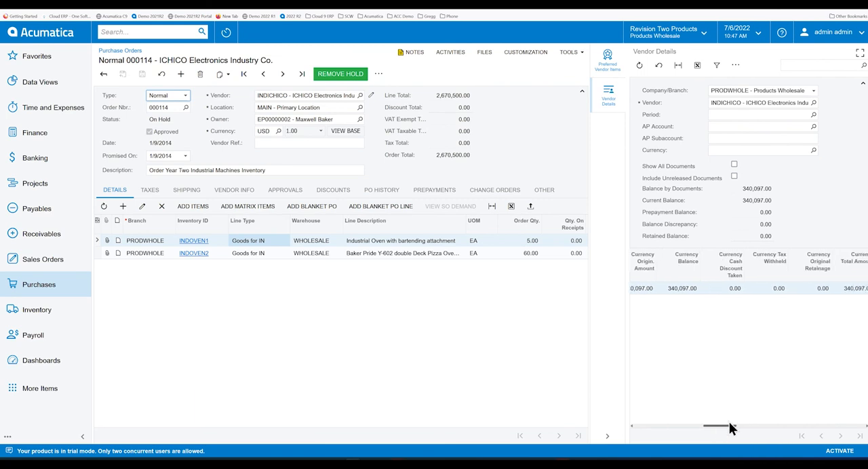
scroll("right", 3)
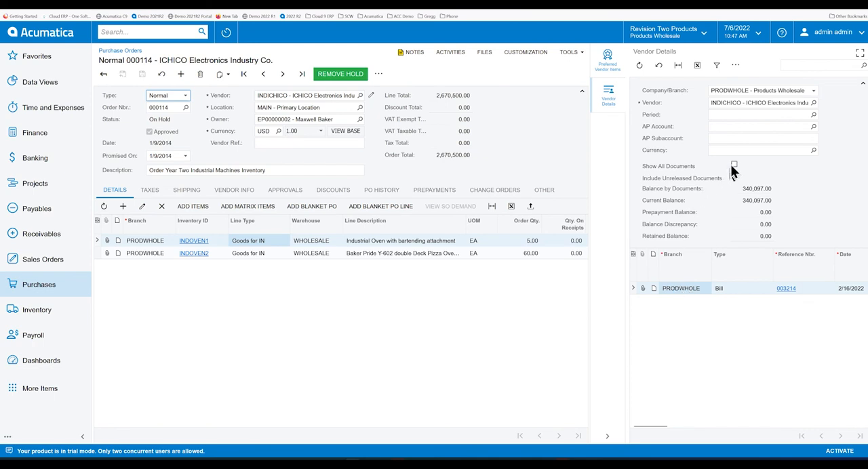
left_click(734, 165)
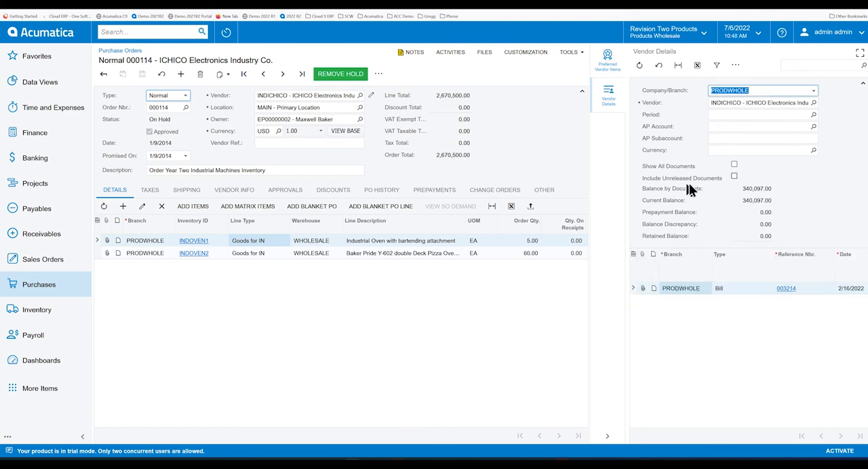
left_click(734, 176)
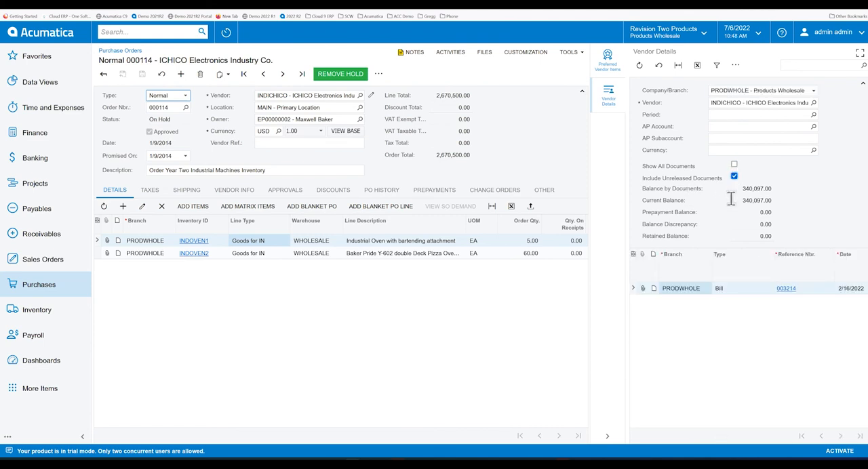
mouse_move(699, 323)
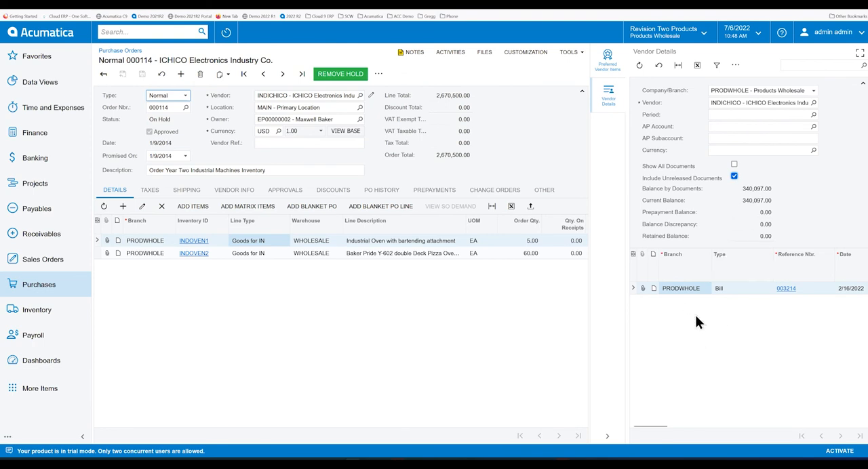
mouse_move(705, 321)
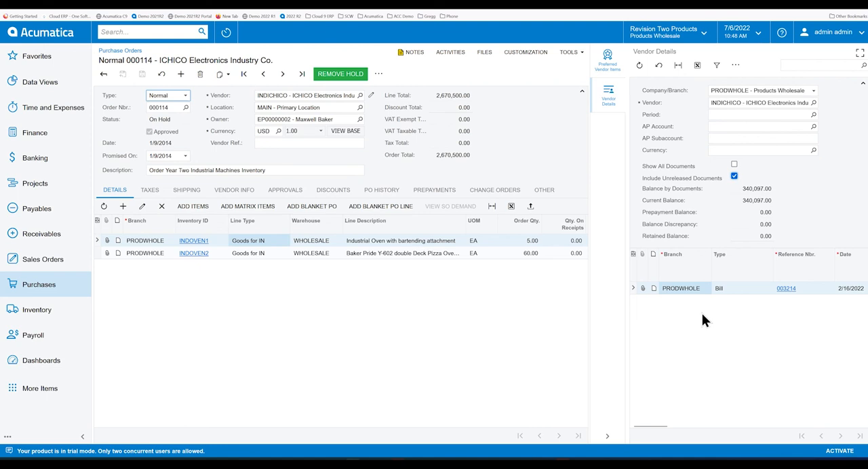
mouse_move(680, 338)
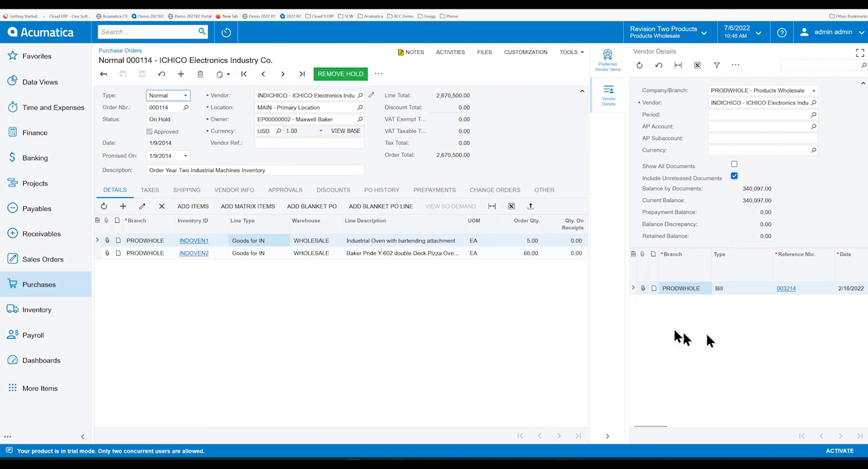